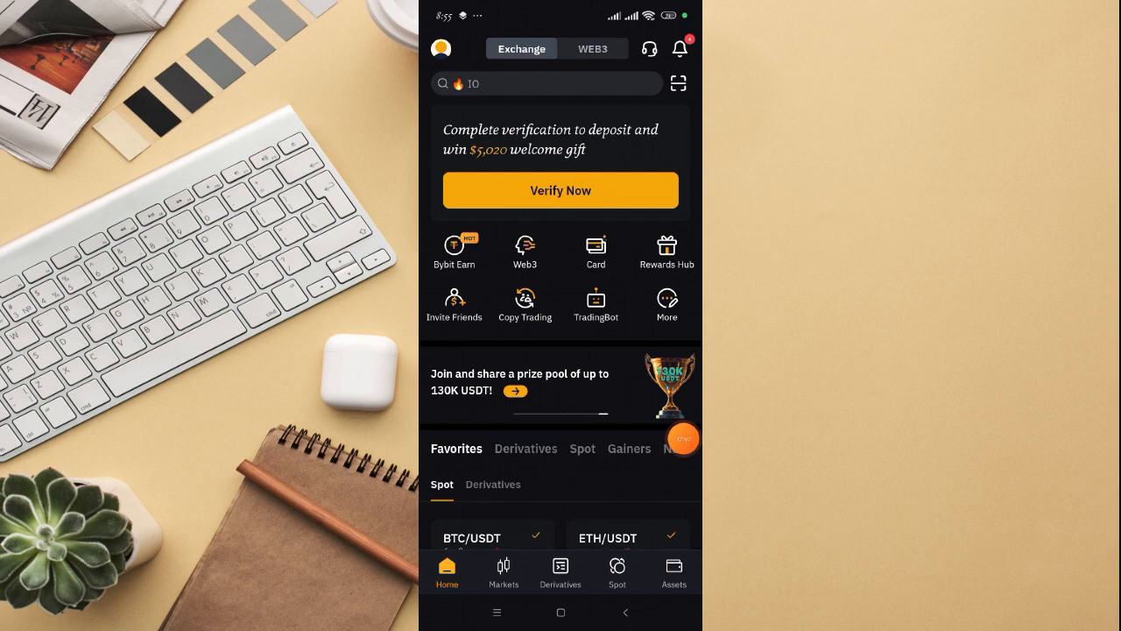
Open the account profile from the Home screen's top-left avatar
{"action": "left_click", "coordinate": [440, 48]}
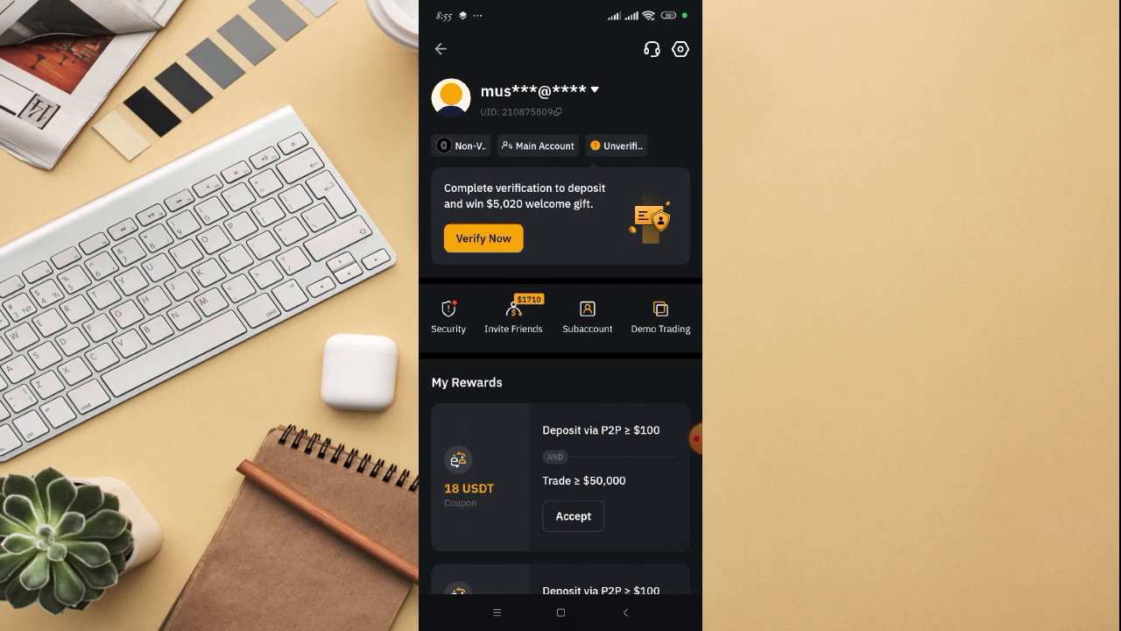
Open Security settings, then return from the failed deactivation web page to Account Settings
{"action": "left_click", "coordinate": [448, 315]}
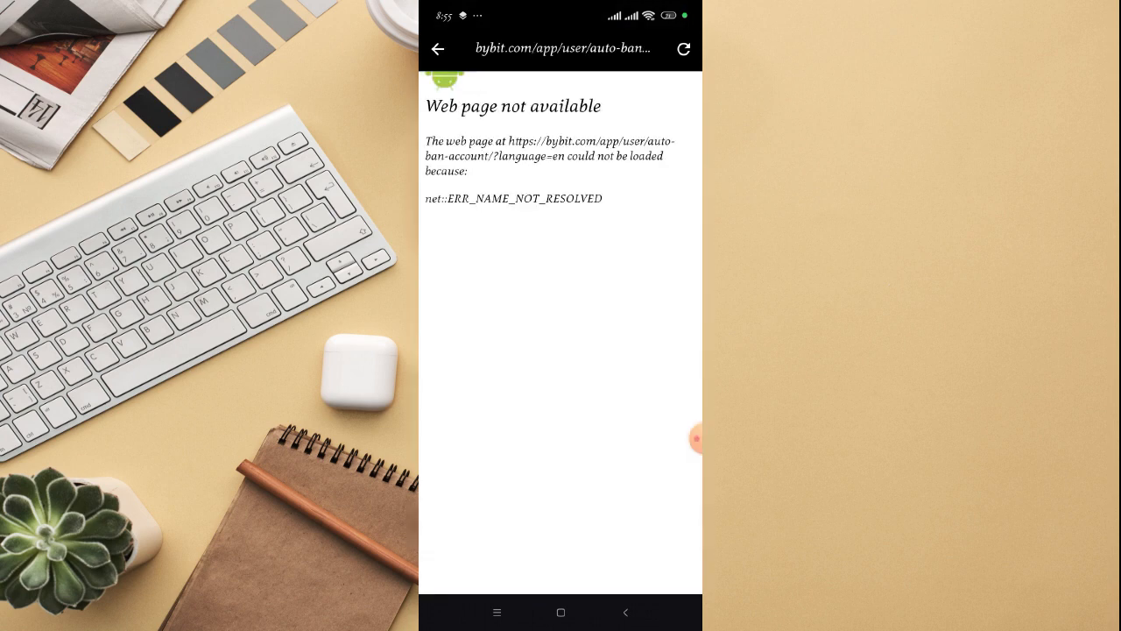
{"action": "left_click", "coordinate": [439, 49]}
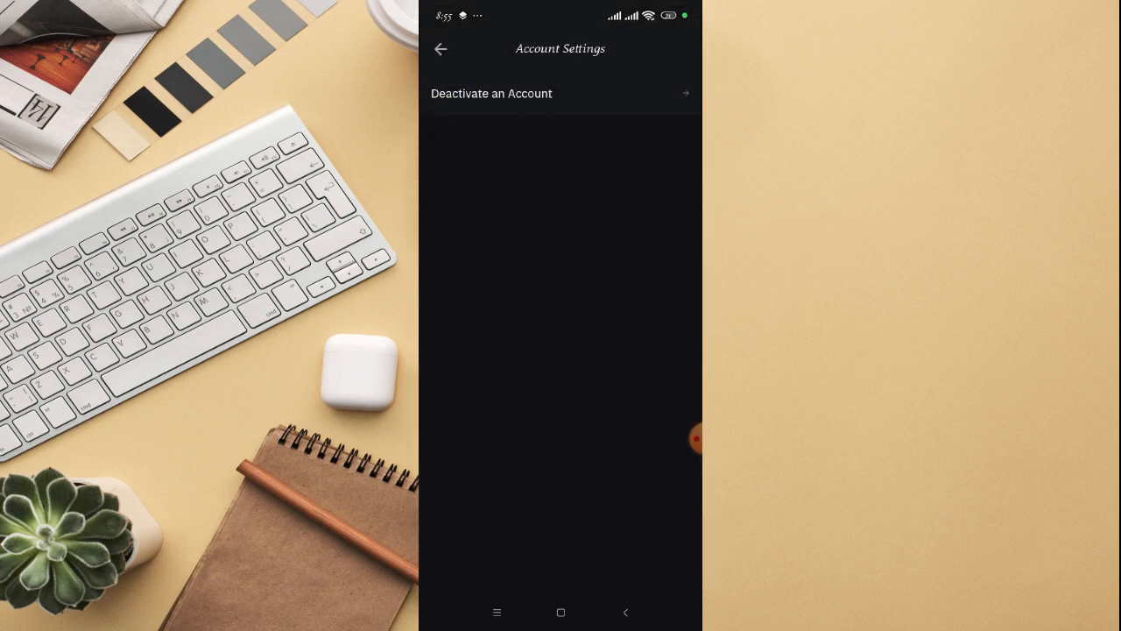